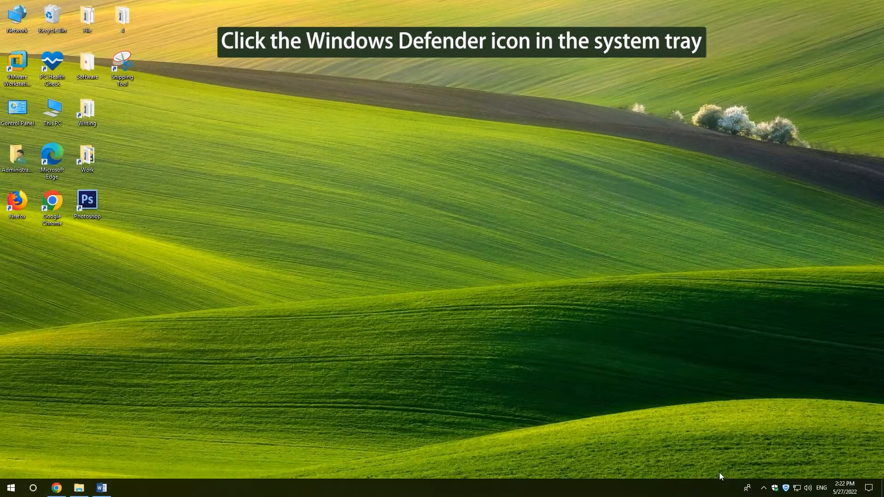
Launch Windows Security from Start and again via a 'windows' search, closing it each time.
click(785, 487)
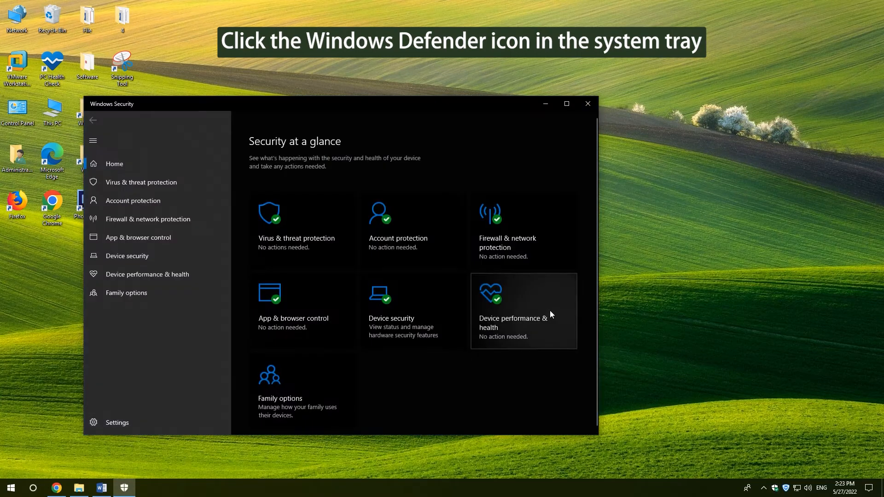
mouse_move(479, 184)
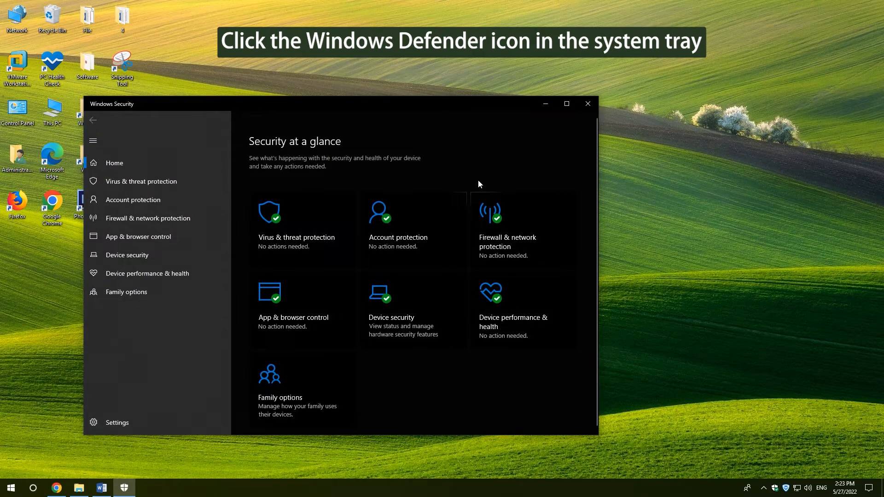
click(587, 104)
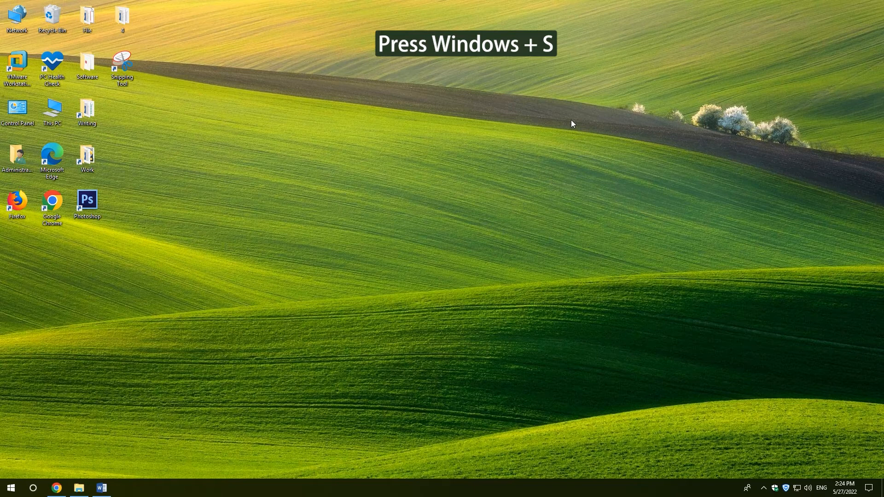
text(windows defender)
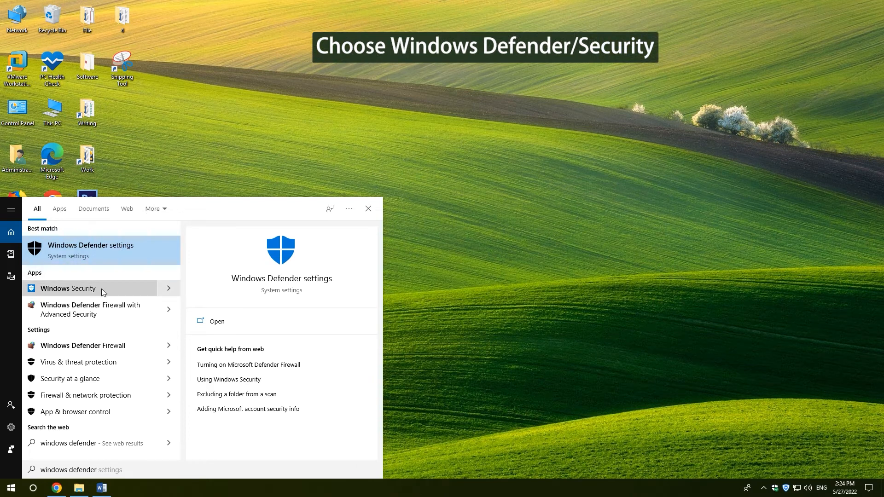
click(67, 289)
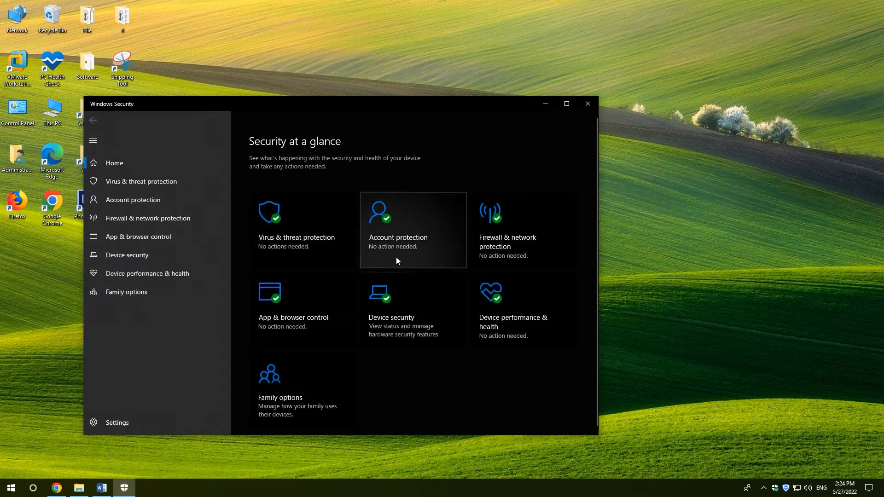
click(586, 104)
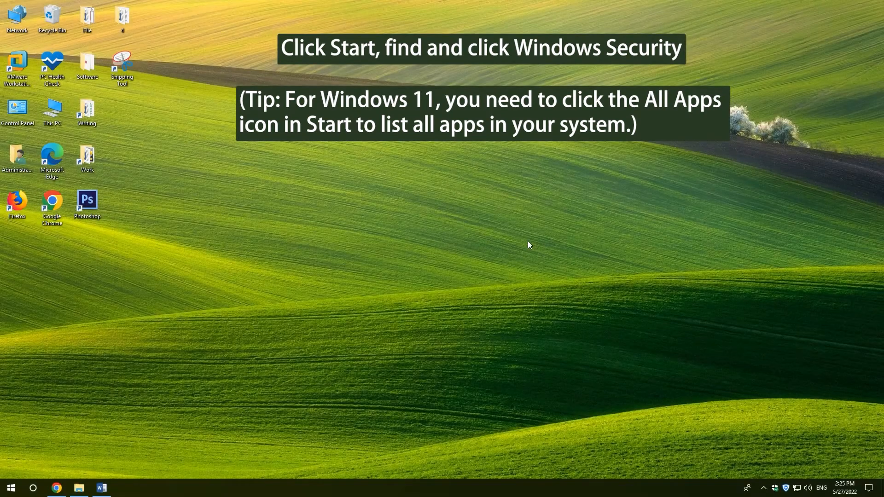
Launch Windows Security from the installed-apps list and from its Settings page.
click(10, 488)
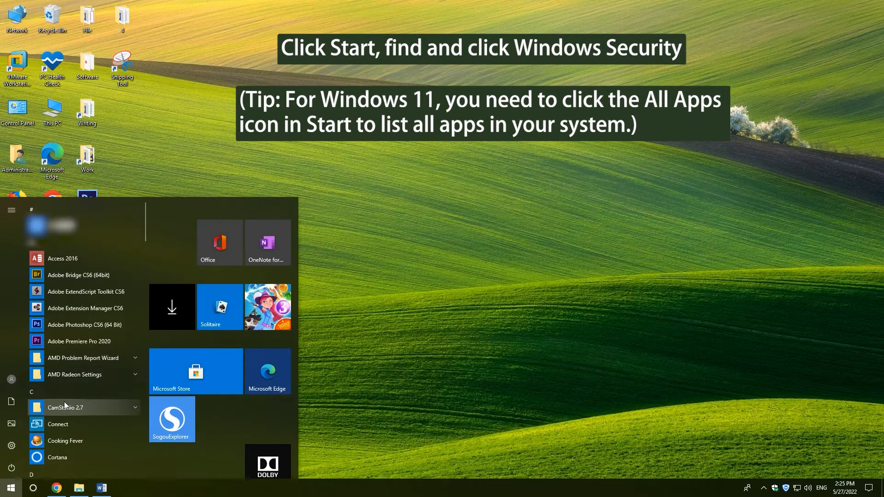
scroll(down, 3)
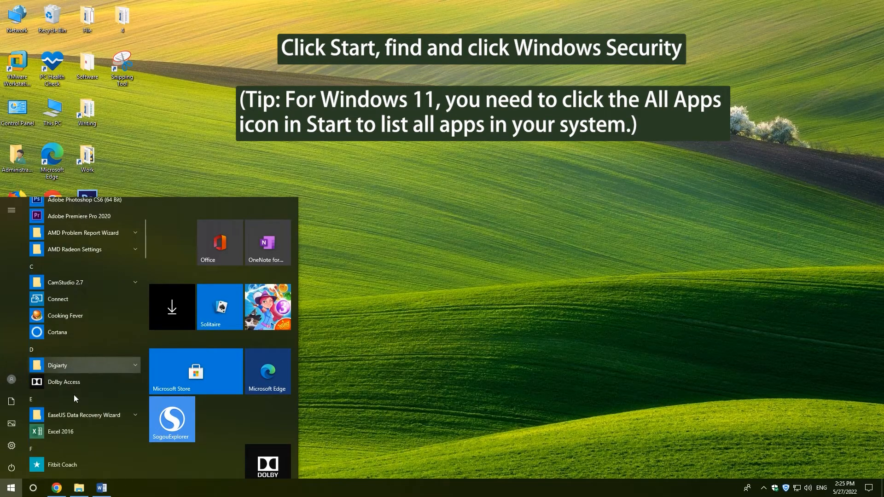
scroll(down, 3)
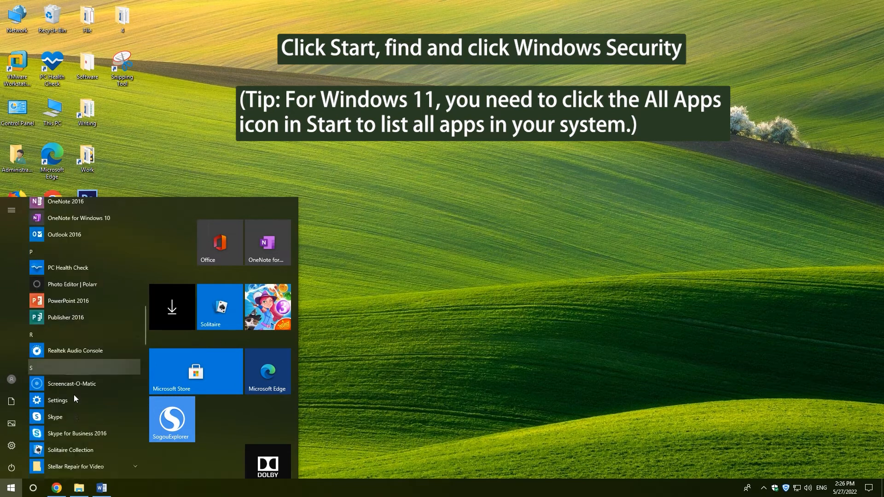
scroll(down, 3)
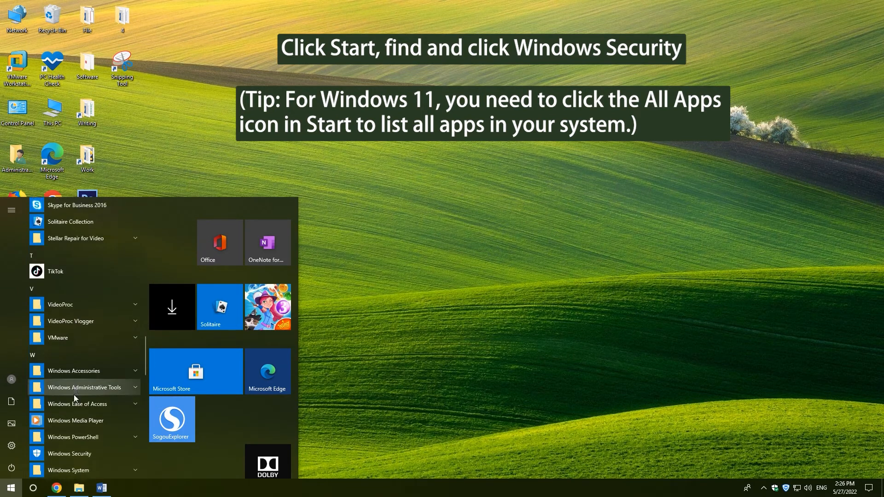
click(69, 453)
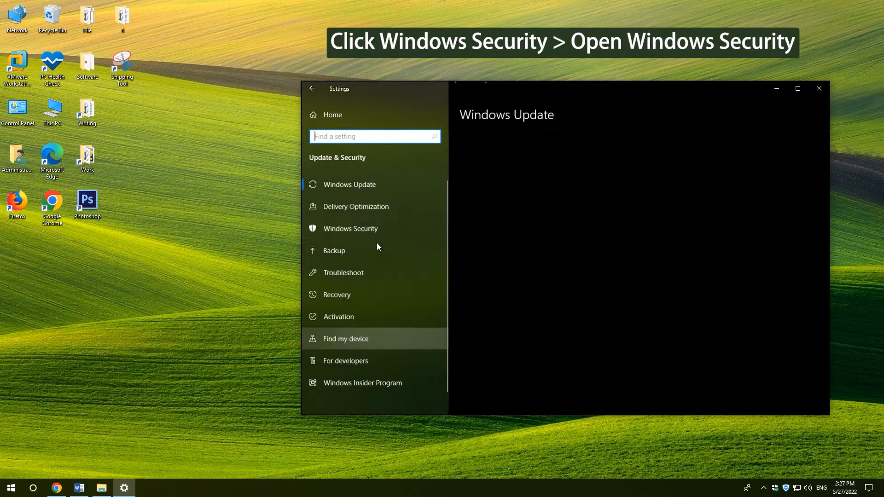
click(350, 228)
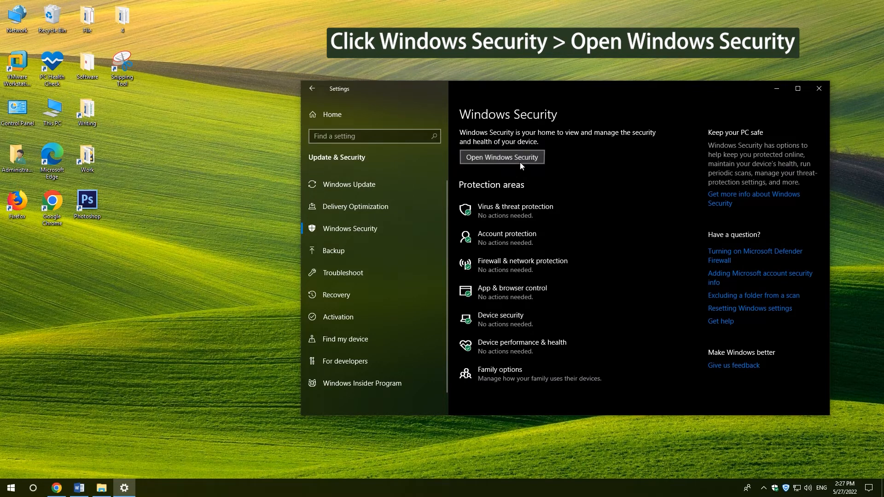
click(501, 156)
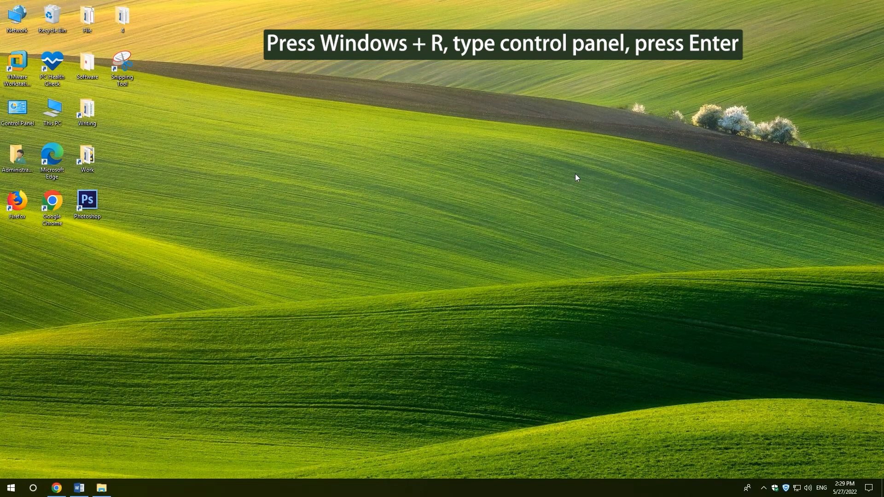
Reach the Windows Defender Firewall status page through Control Panel's System and Security, then close it.
text(con)
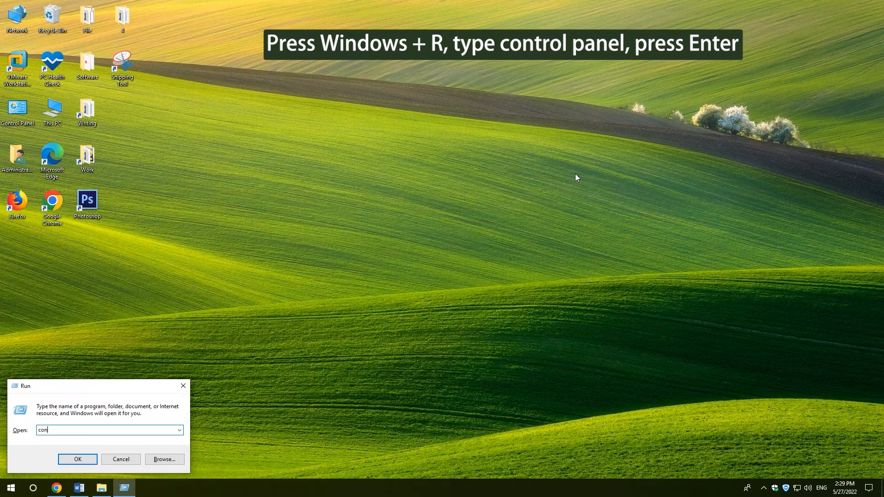
text(trol)
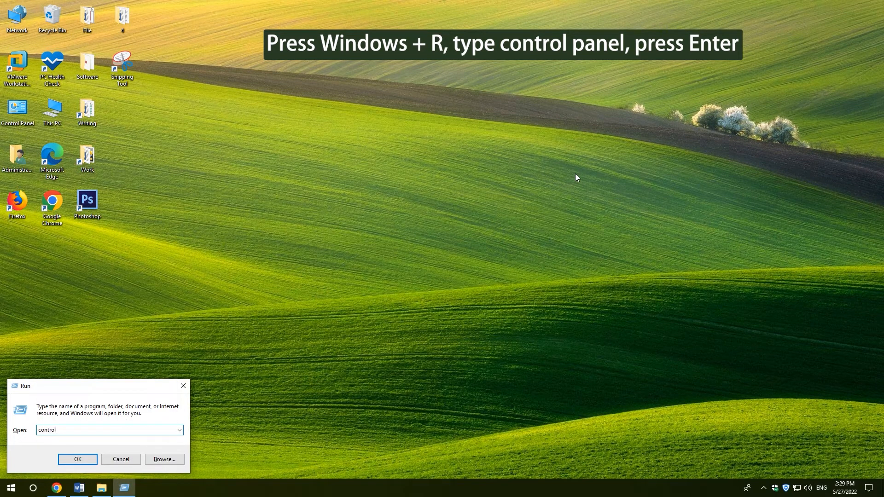
text(panel)
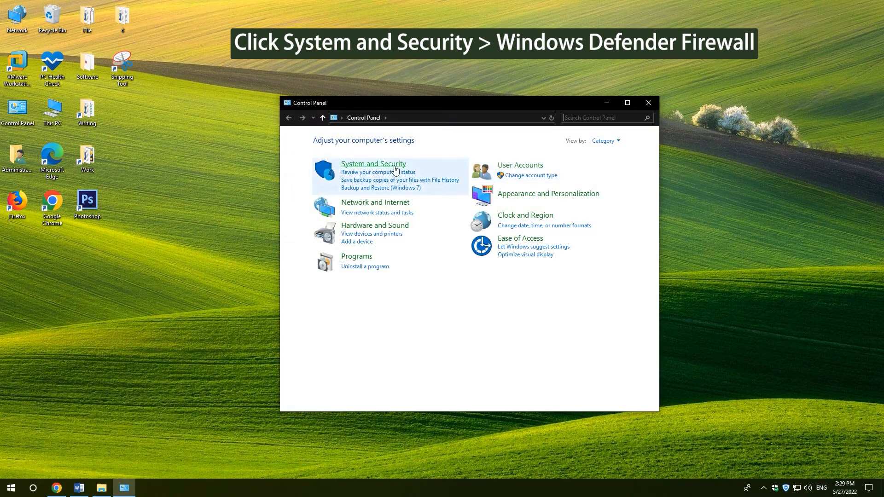
click(373, 164)
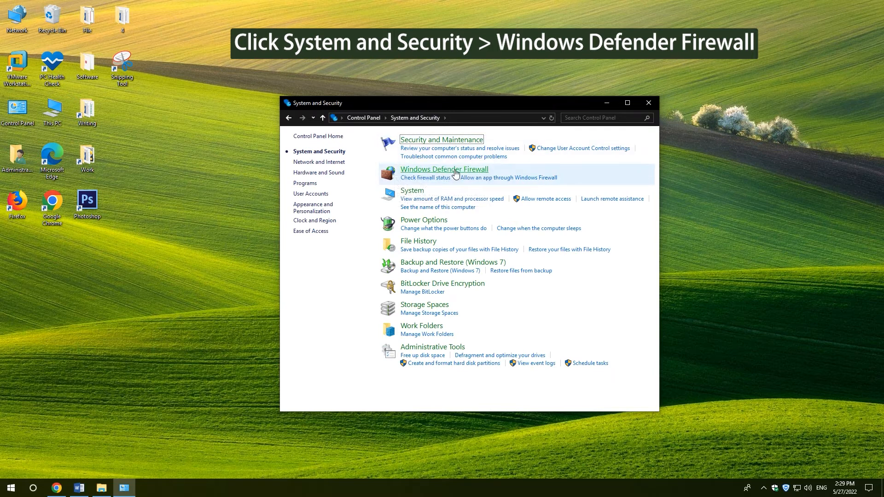
click(444, 169)
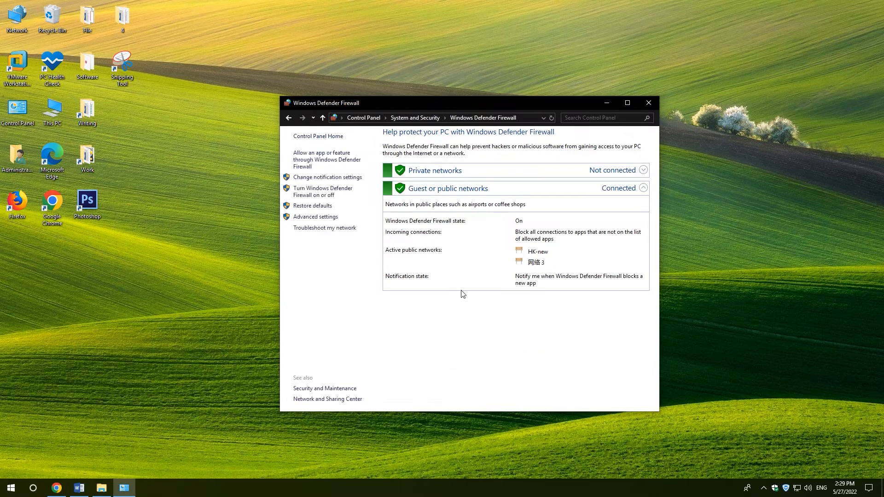
click(647, 102)
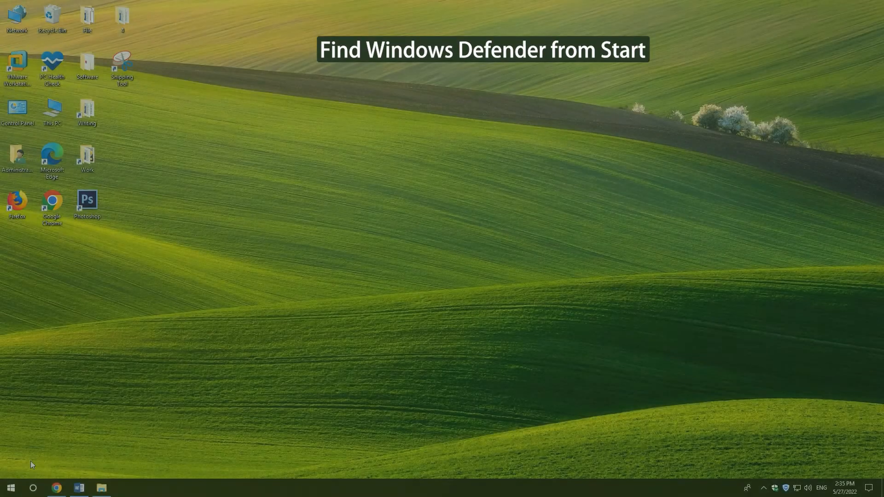
Pin Windows Security to Start and launch it from its new desktop shortcut.
click(10, 488)
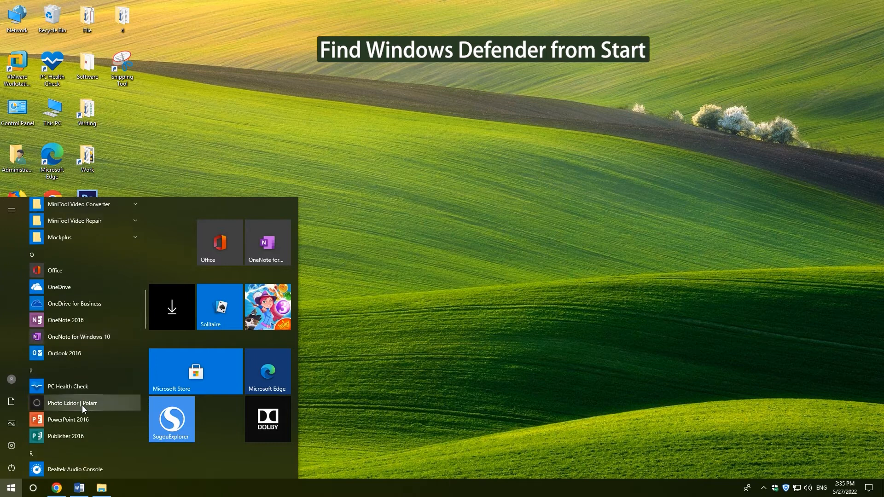
scroll(down, 3)
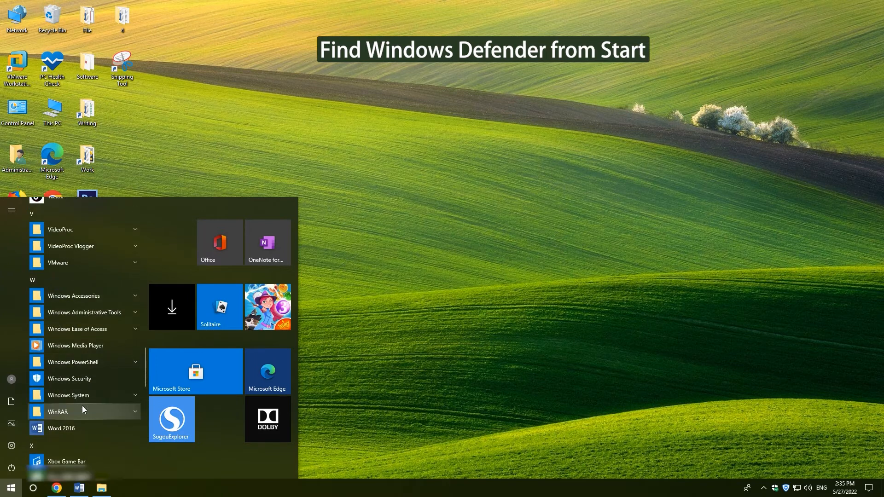
right_click(69, 378)
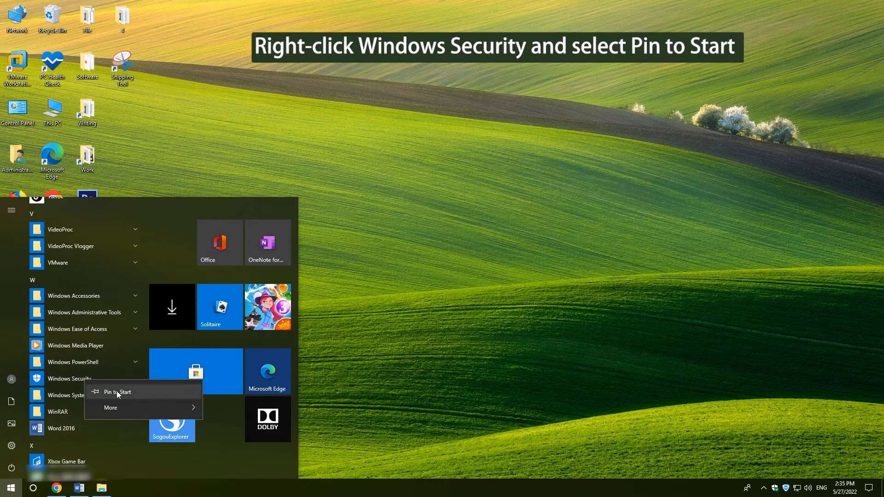
click(117, 392)
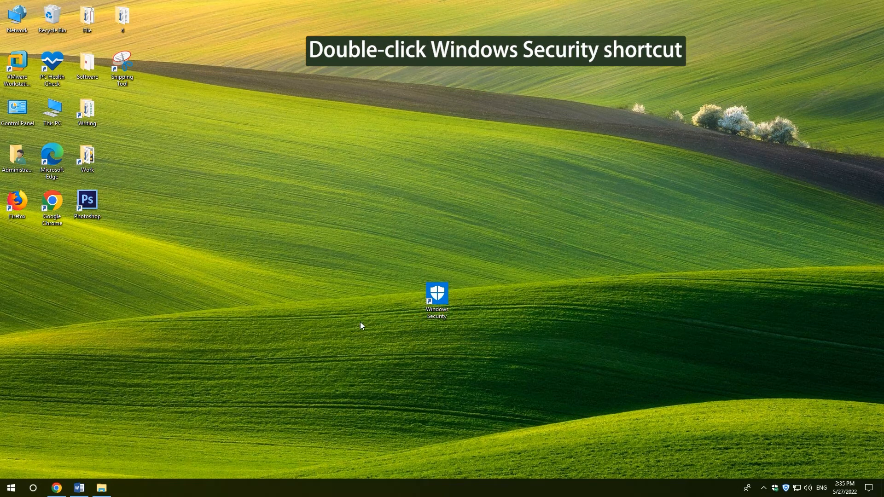
double_click(436, 294)
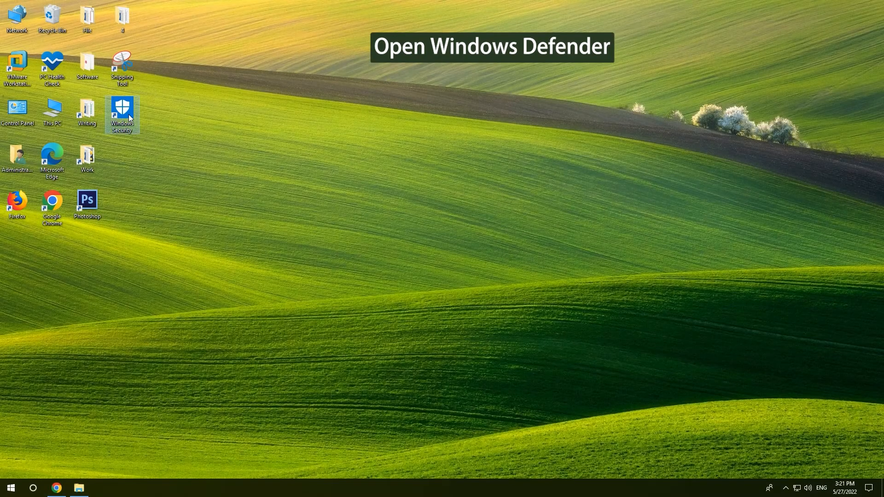
Switch Real-time protection off in the Virus & threat protection settings.
double_click(122, 111)
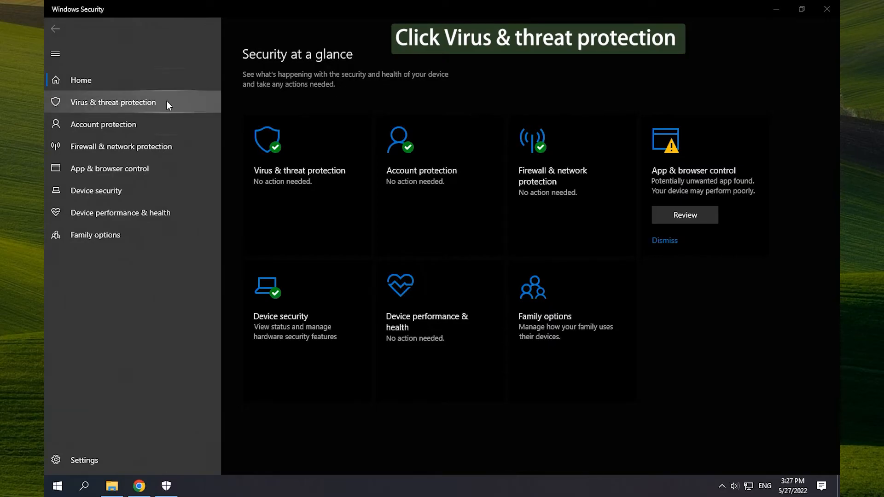
click(112, 102)
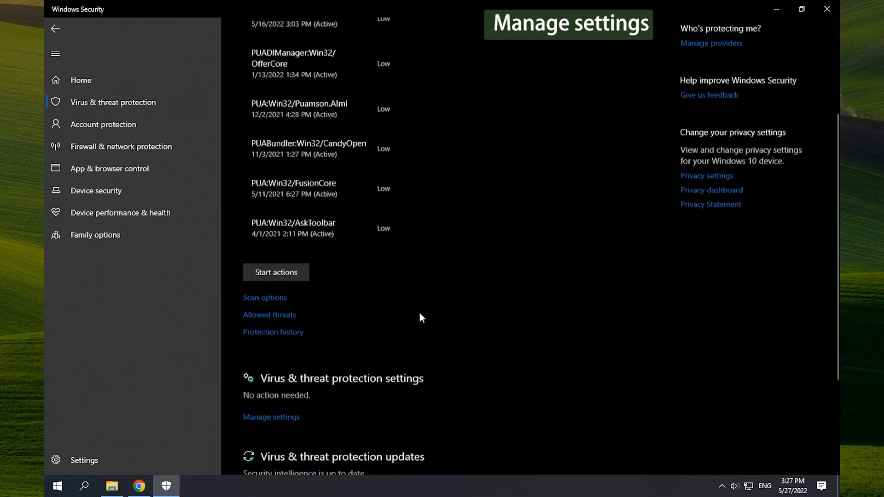
click(270, 416)
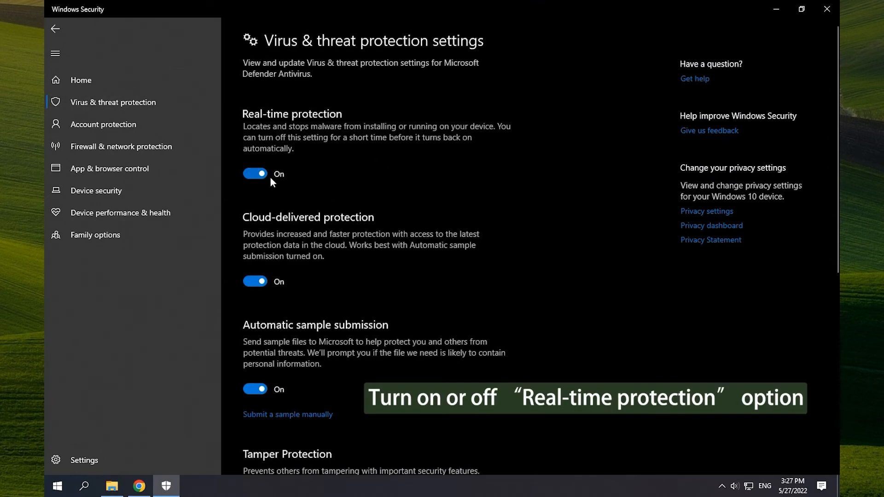
click(254, 174)
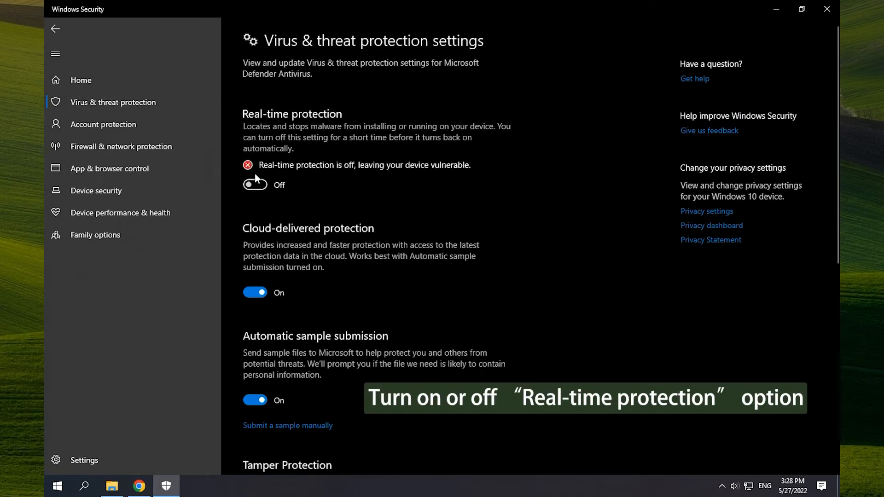
click(255, 181)
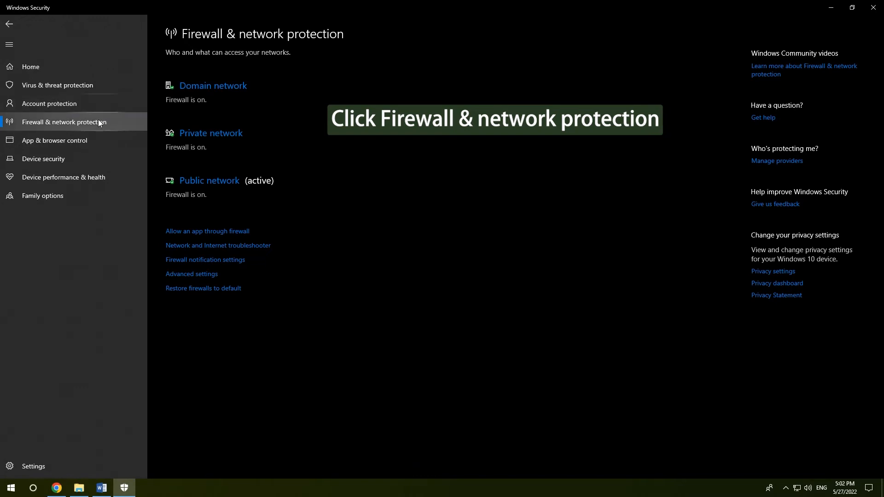
View the private network's firewall toggle under Firewall & network protection, then return to the overview.
click(213, 84)
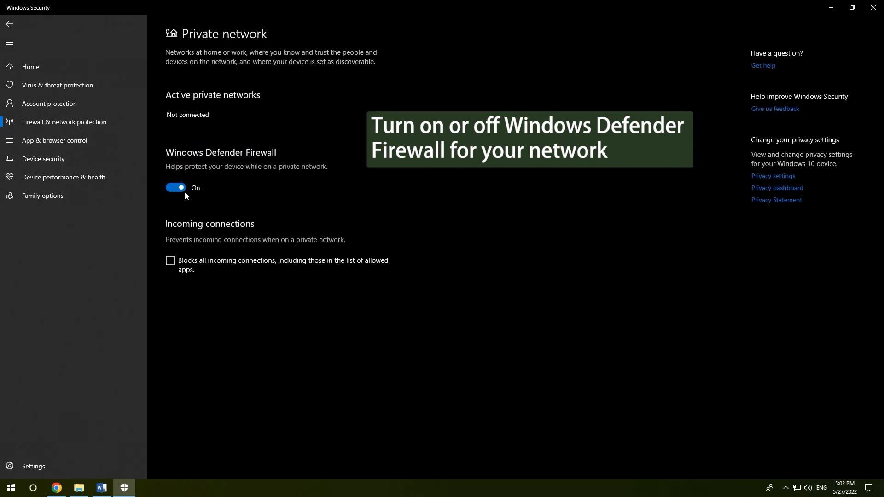
click(8, 24)
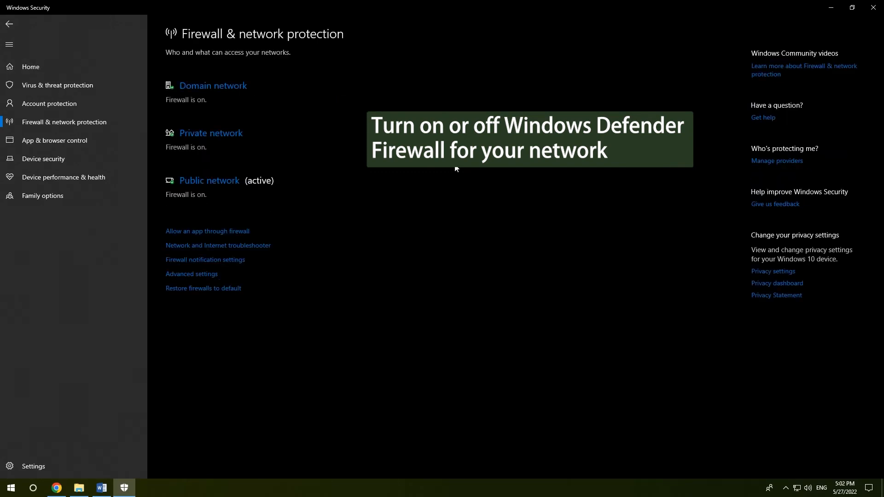